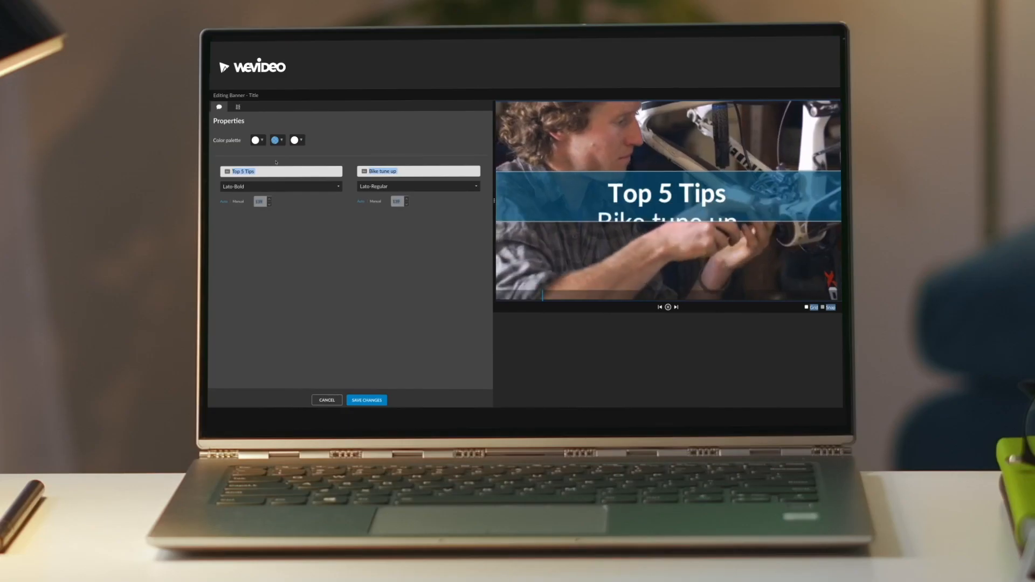
- Change the bike clip's banner title to 'Top 5 Tips' with subtitle 'Bike tune up'
{"action": "left_click", "coordinate": [276, 140]}
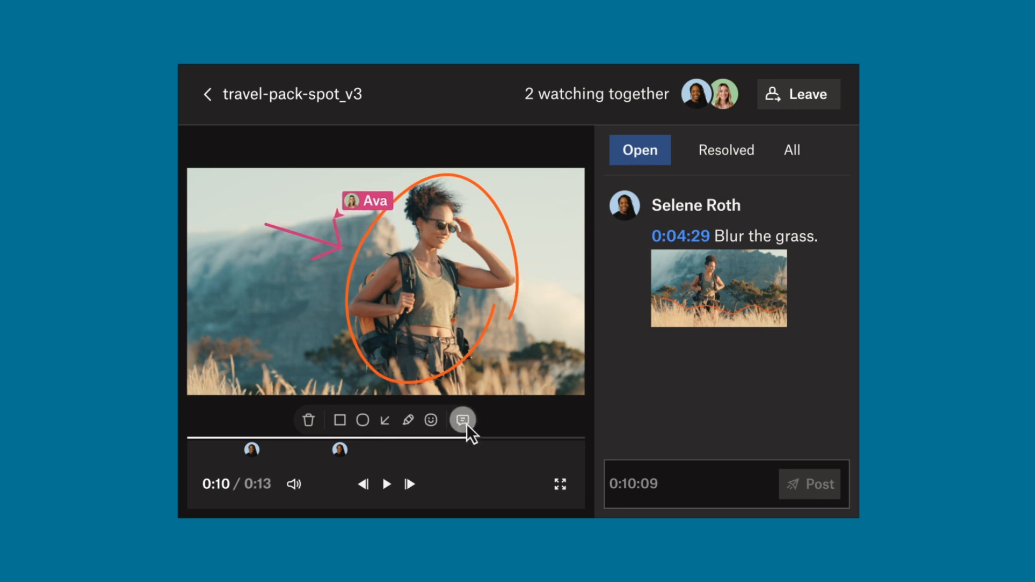
- Post the comment 'Increase contrast on hiker.' at 0:10:09 on the travel spot
{"action": "left_click", "coordinate": [809, 483]}
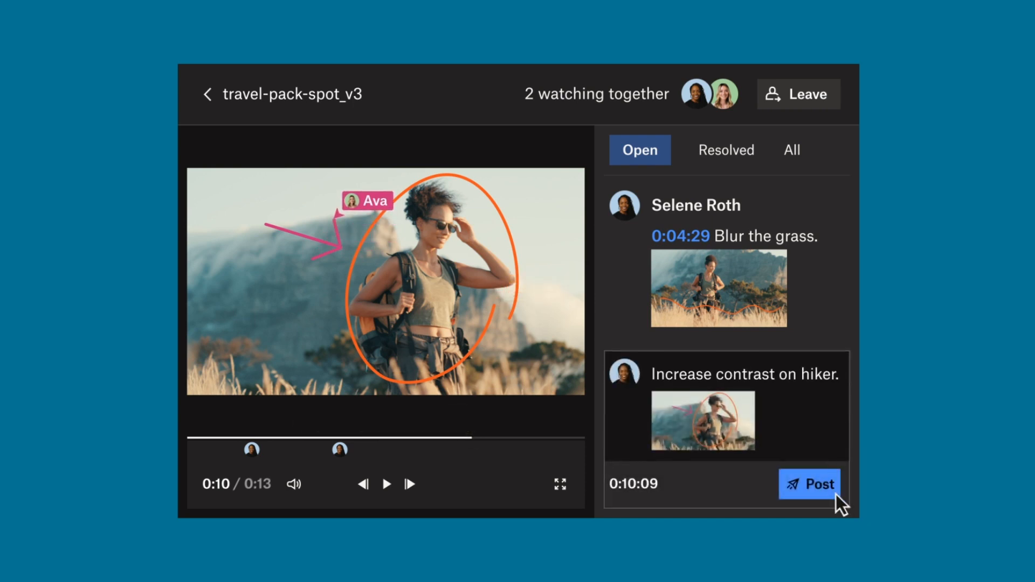
{"action": "left_click", "coordinate": [810, 484]}
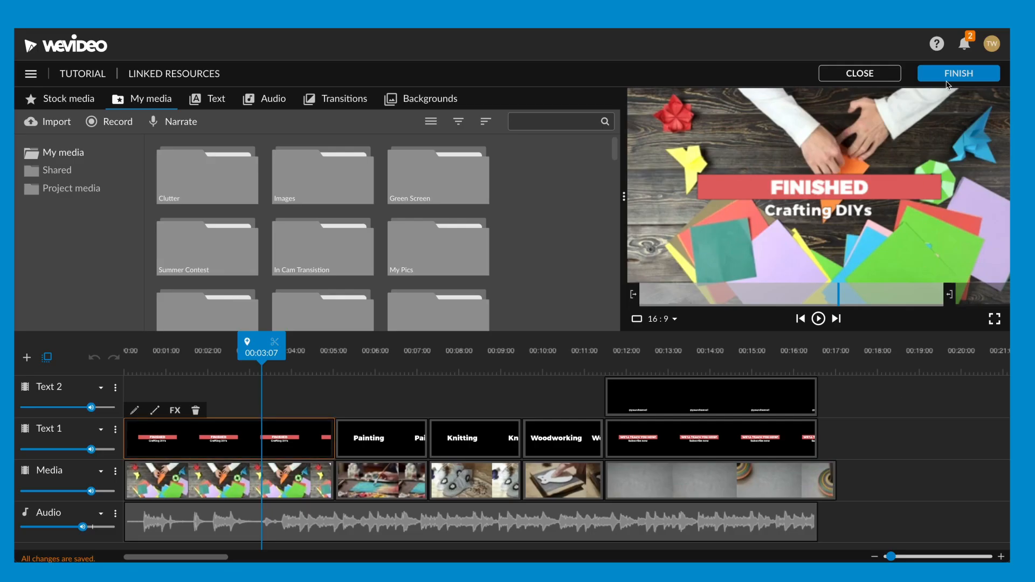
- Open the Crafting DIYs export options with Video output at Full HD 1920x1080
{"action": "left_click", "coordinate": [958, 73]}
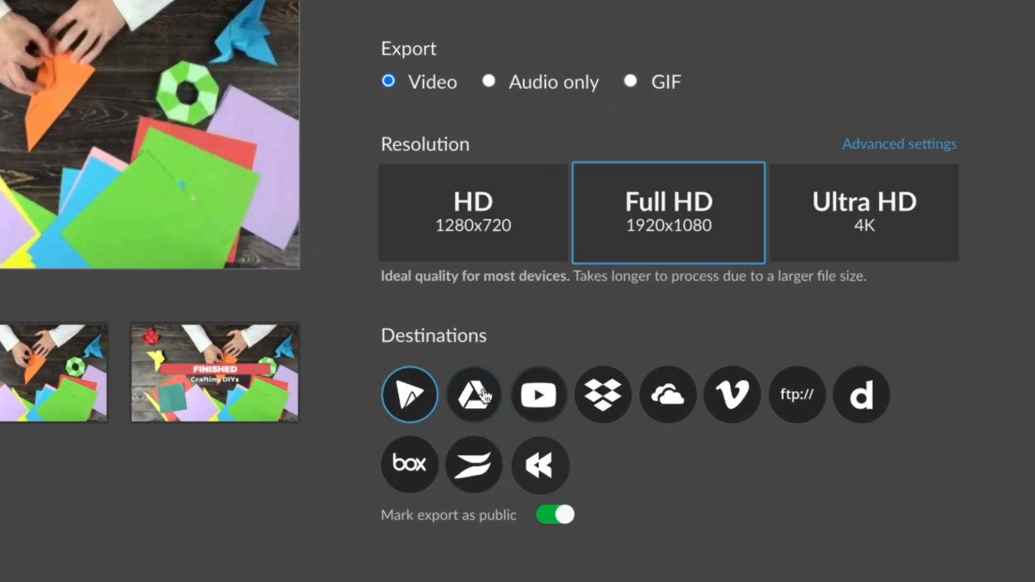